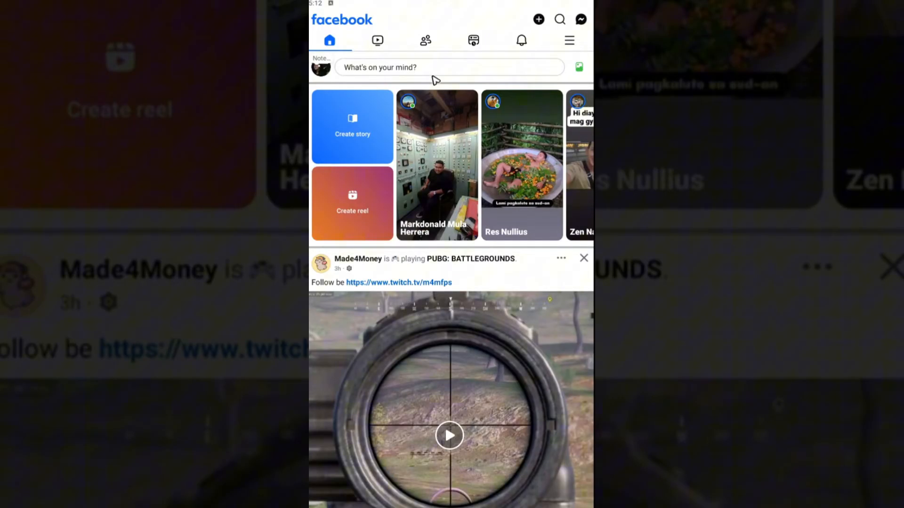
Start a new post from 'What's on your mind?' and write the text 'sample'
{"action": "left_click", "coordinate": [449, 67]}
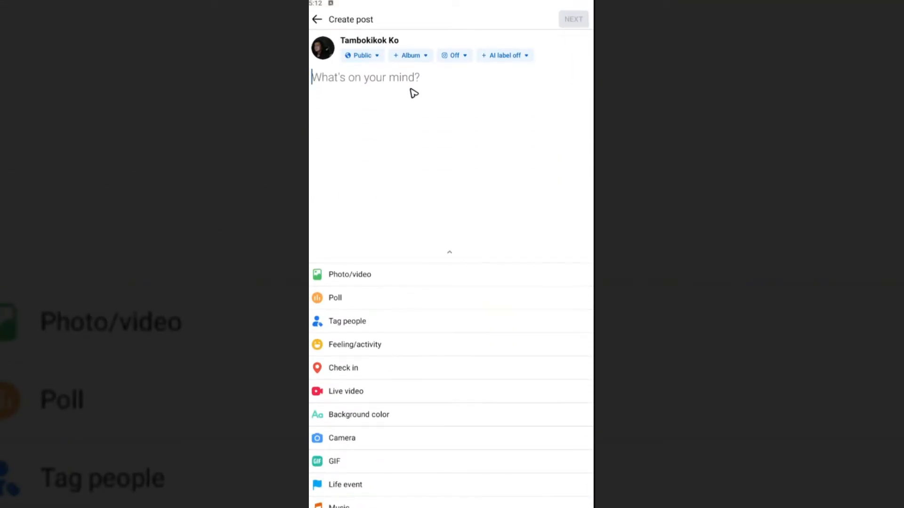
{"action": "type", "text": "sample"}
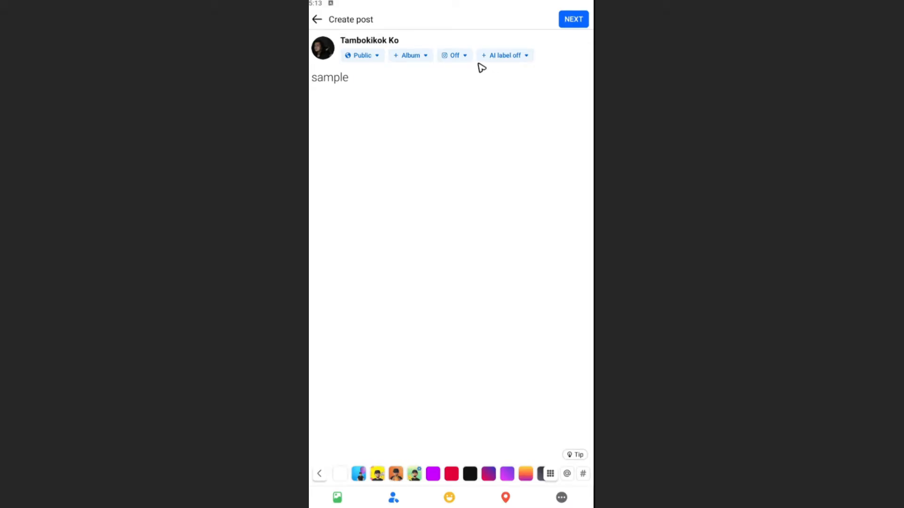
{"action": "mouse_move", "coordinate": [319, 23]}
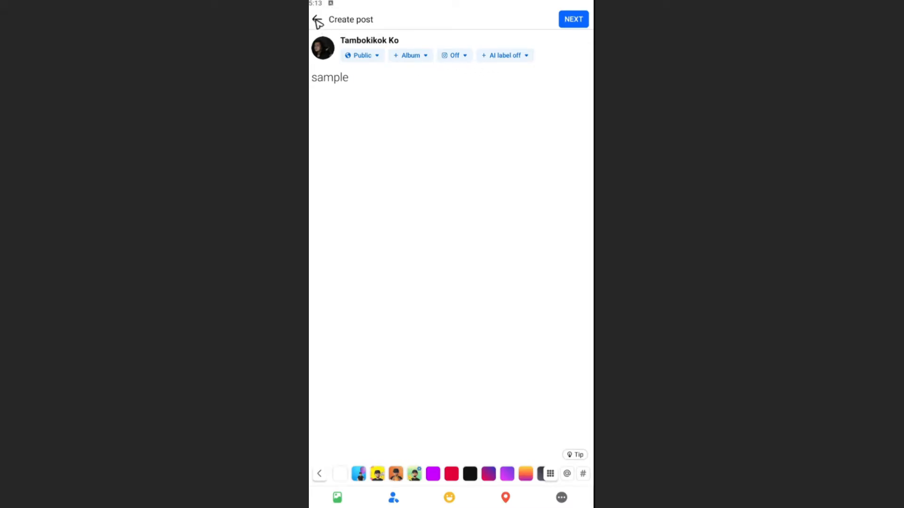
Back out of Create post so 'sample' is kept as an unpublished draft
{"action": "left_click", "coordinate": [317, 19]}
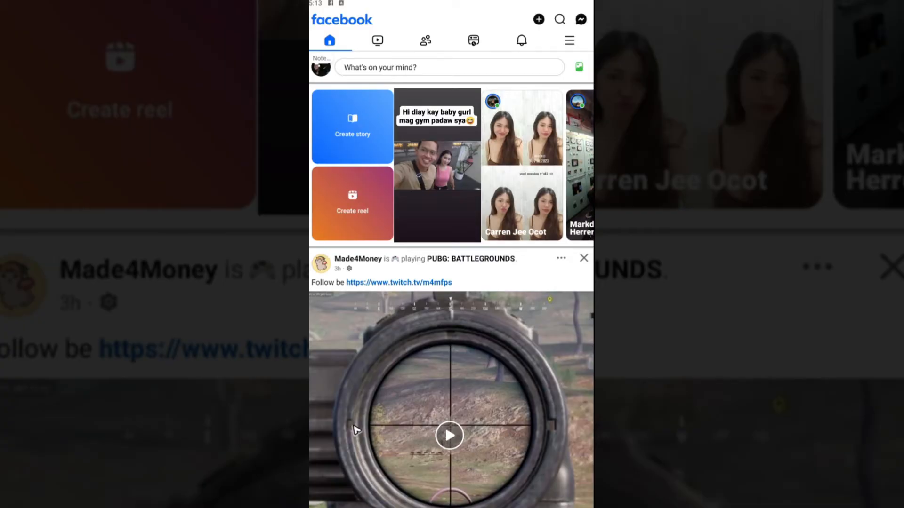
{"action": "mouse_move", "coordinate": [401, 20]}
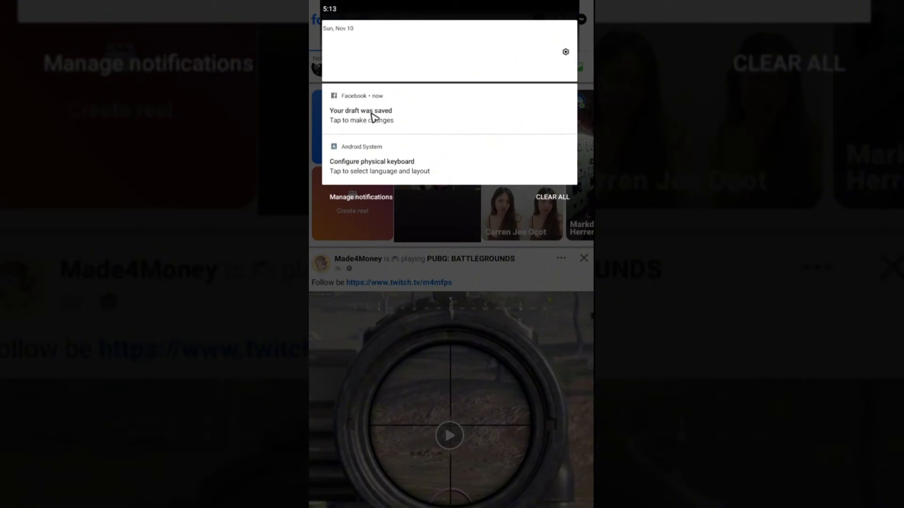
{"action": "mouse_move", "coordinate": [433, 293]}
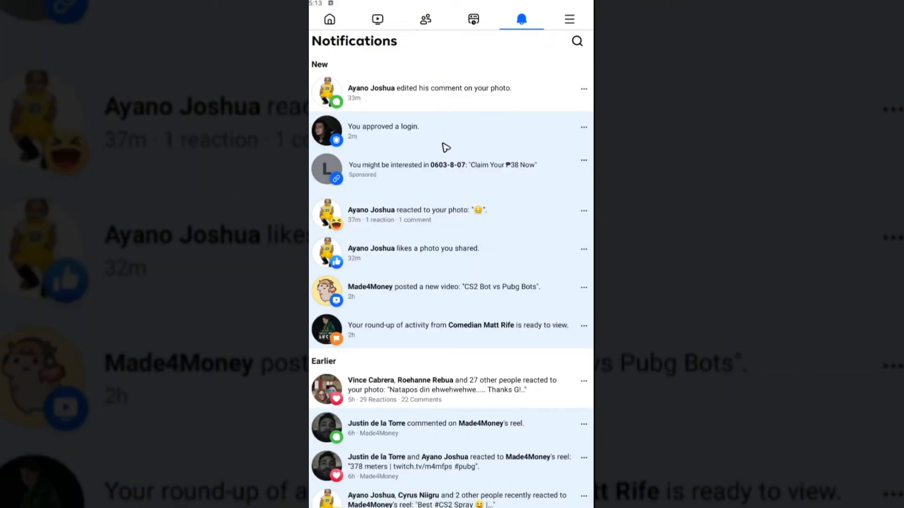
{"action": "mouse_move", "coordinate": [389, 87]}
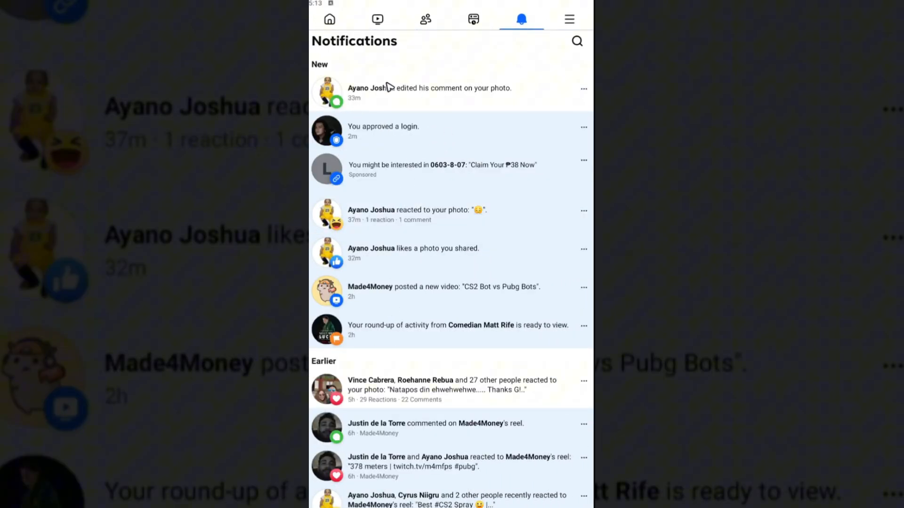
{"action": "mouse_move", "coordinate": [412, 91]}
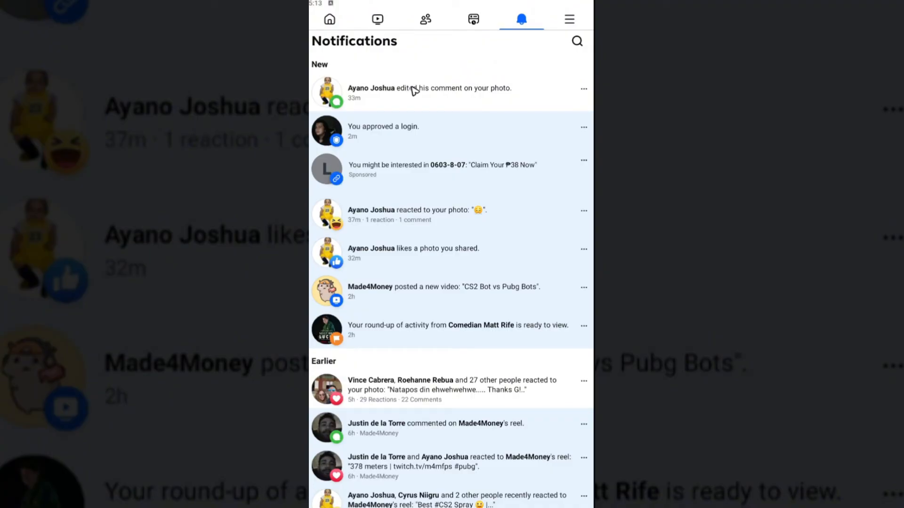
Follow the 'Your draft was saved' notification to the Your posts drafts list
{"action": "left_click", "coordinate": [330, 19]}
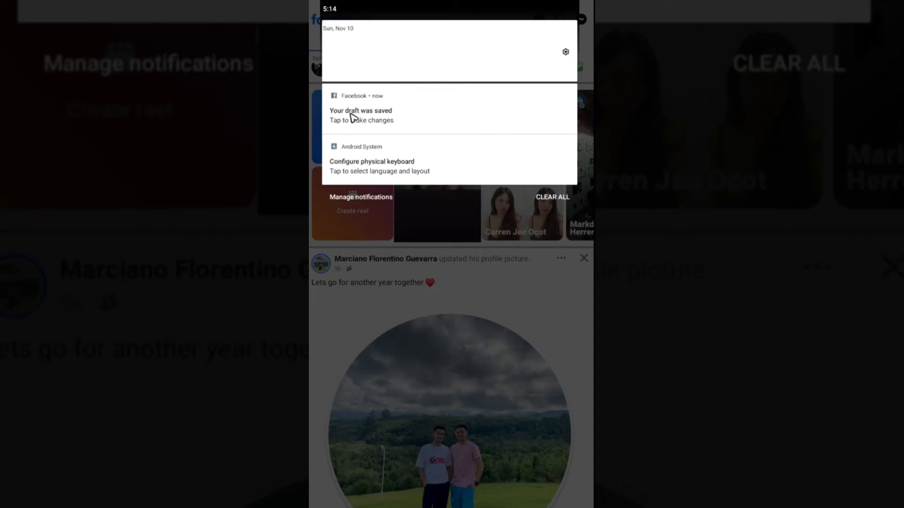
{"action": "left_click", "coordinate": [361, 115]}
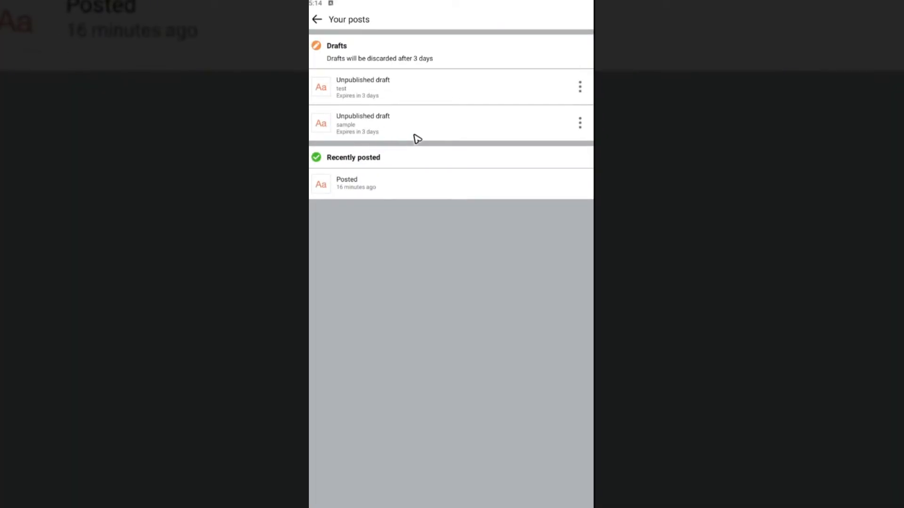
{"action": "mouse_move", "coordinate": [408, 75]}
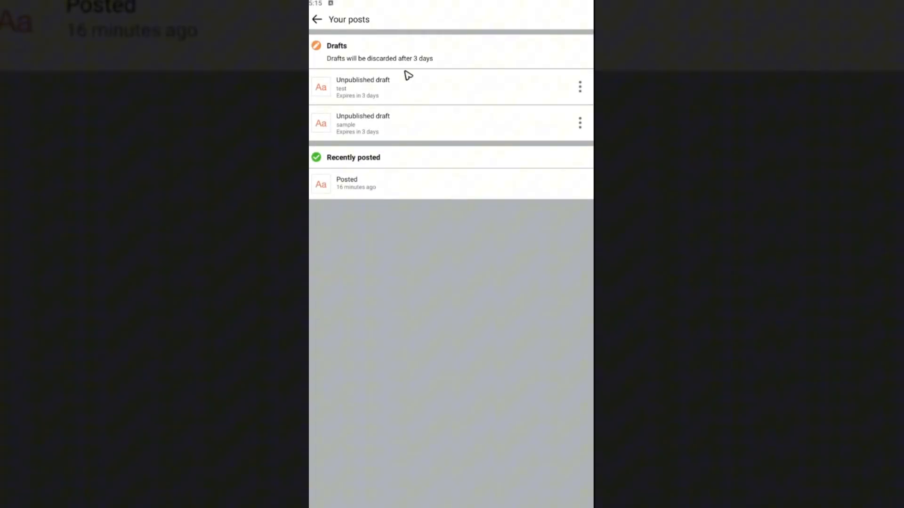
{"action": "mouse_move", "coordinate": [397, 127]}
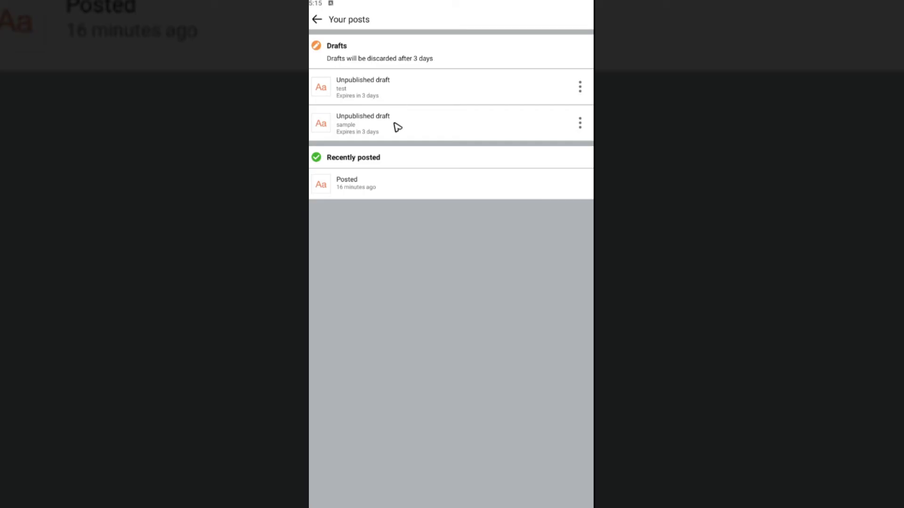
{"action": "left_click", "coordinate": [362, 122]}
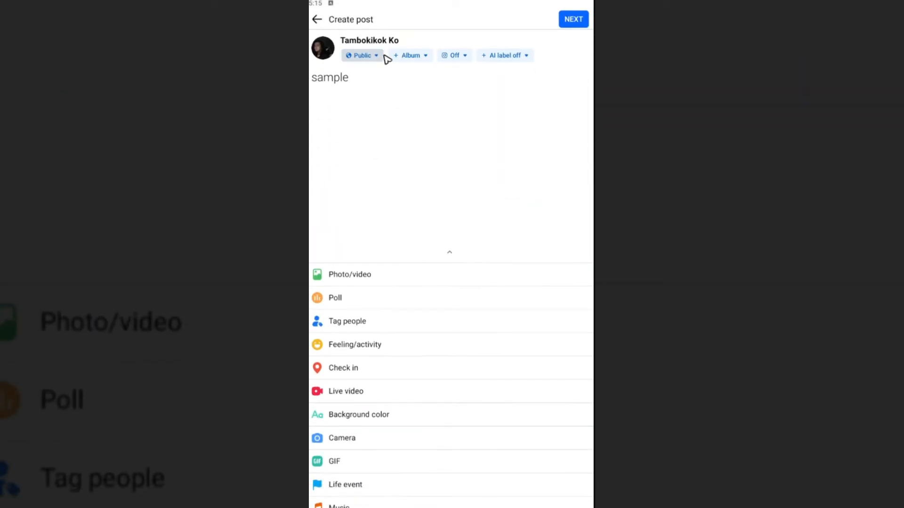
{"action": "mouse_move", "coordinate": [407, 195]}
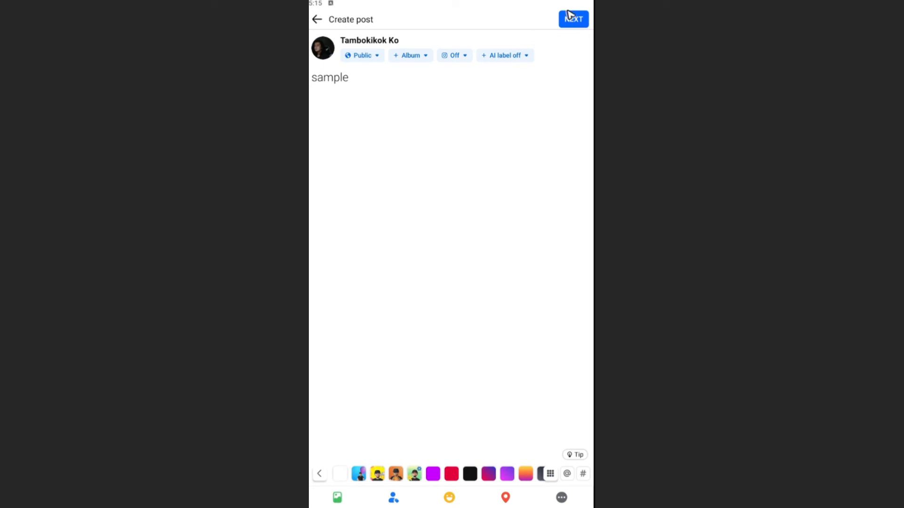
{"action": "mouse_move", "coordinate": [320, 23]}
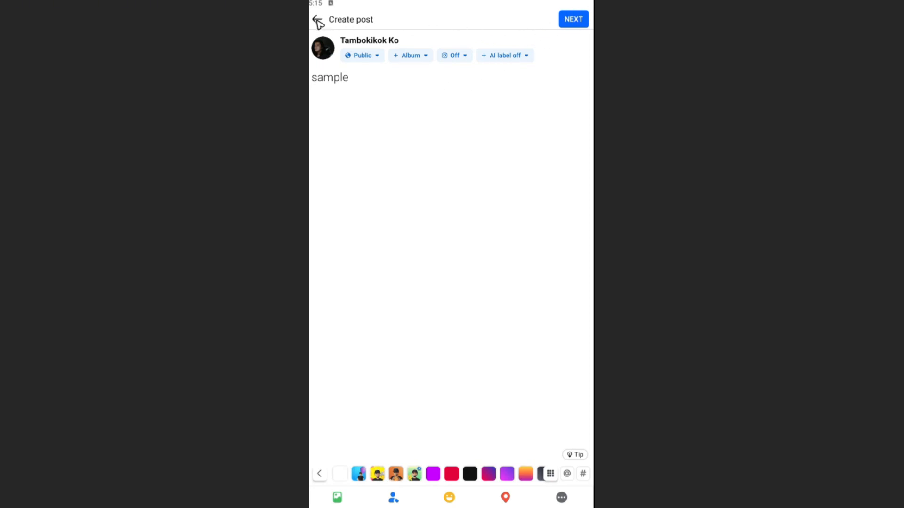
{"action": "left_click", "coordinate": [317, 20]}
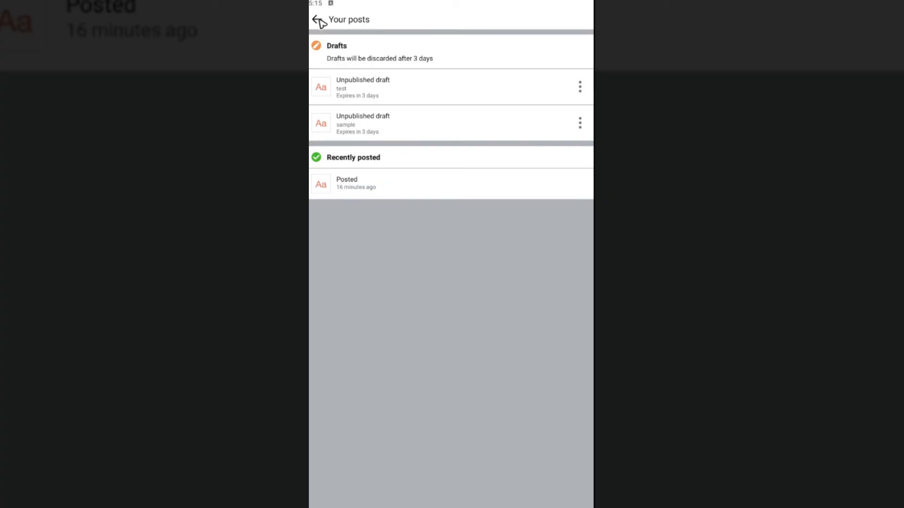
Go back to the home feed and scroll the Menu down to Settings & privacy
{"action": "left_click", "coordinate": [318, 19]}
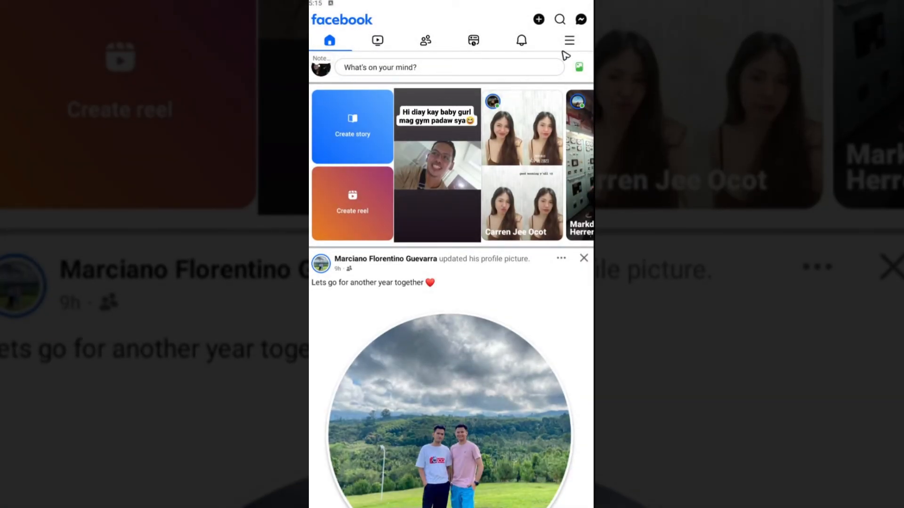
{"action": "left_click", "coordinate": [569, 39]}
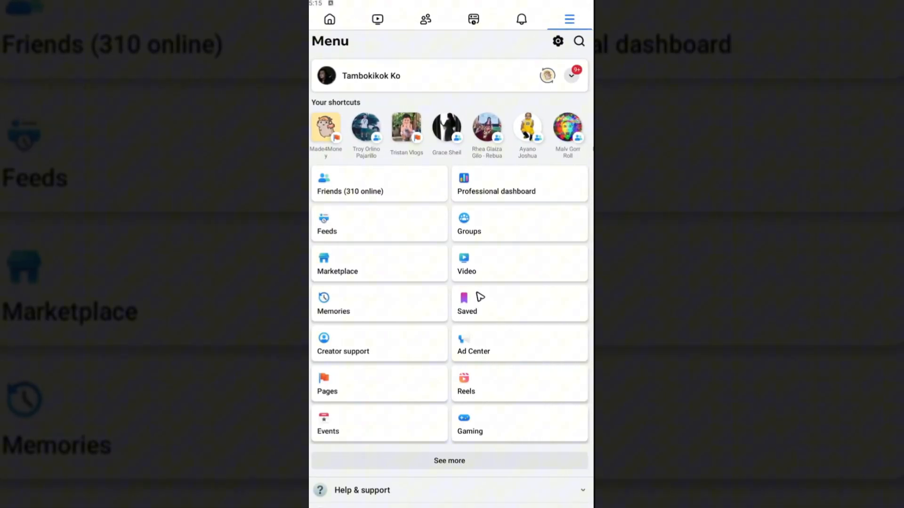
{"action": "mouse_move", "coordinate": [489, 432]}
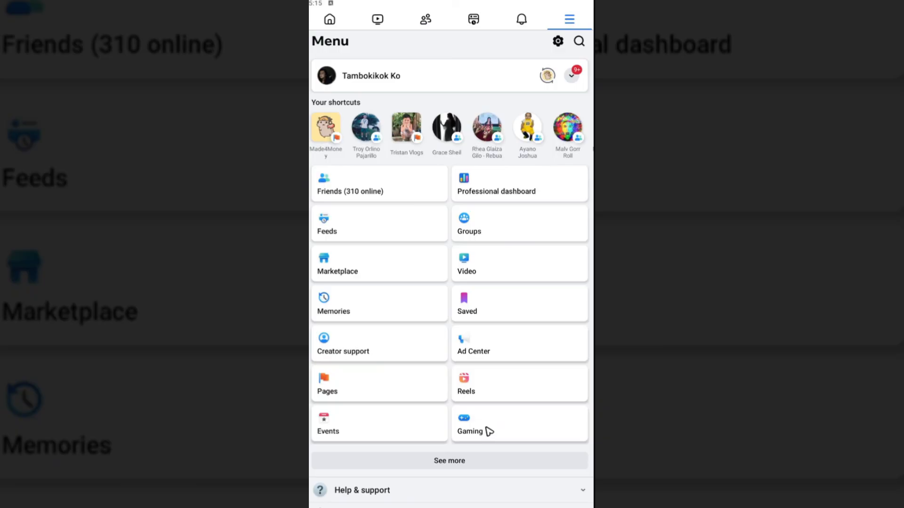
{"action": "scroll", "scroll_direction": "down", "scroll_amount": 3}
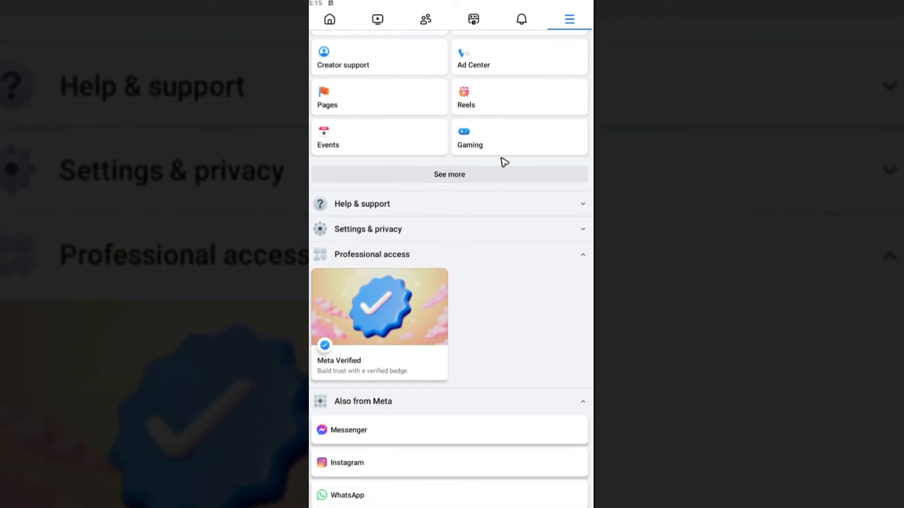